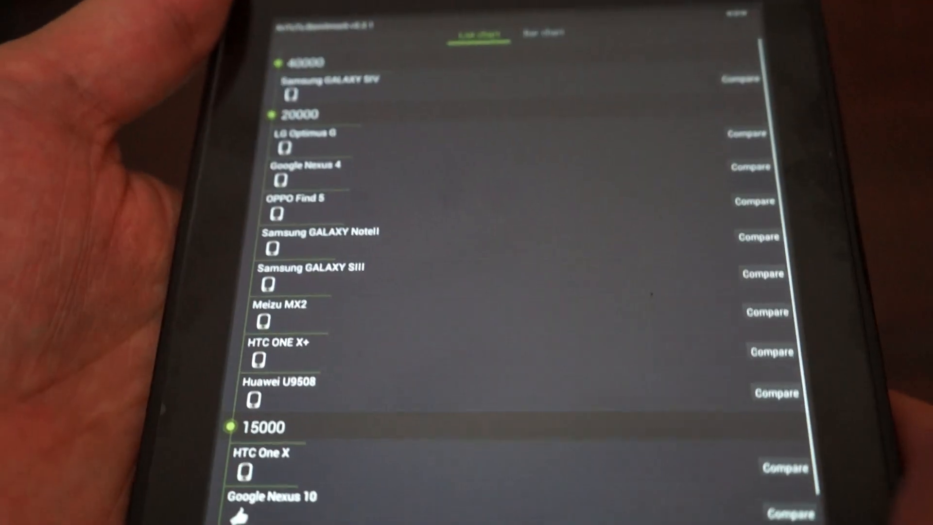
Step: Scroll past the score ranking chart toward the Device Info section
scroll(down, 3)
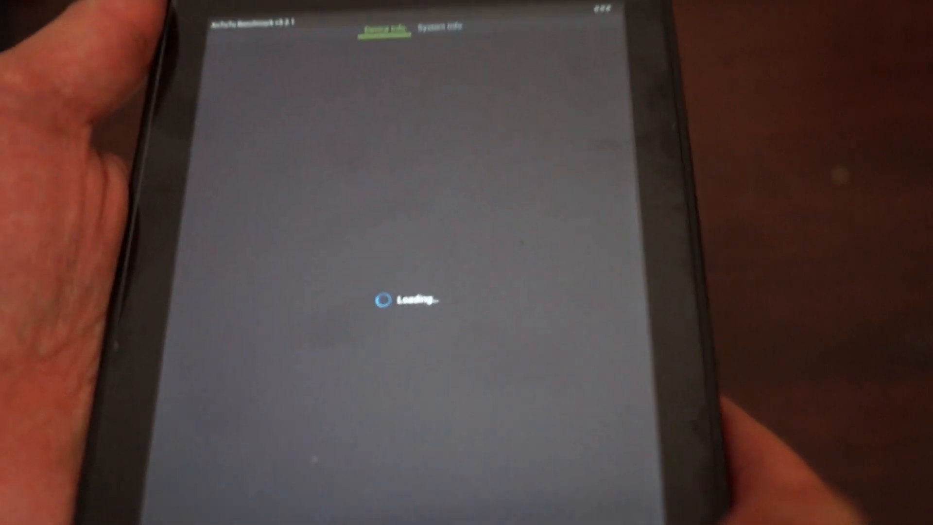
Step: Show the System Info listing with phone model PD10-DYD, brand Android and CPU details
click(440, 26)
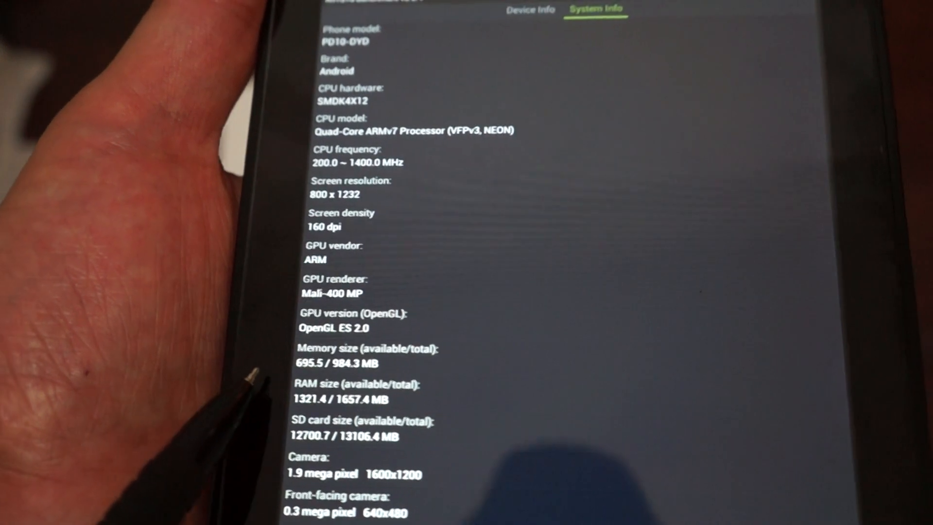
Step: Scroll the System Info list down to Android 4.0.4, the build number and Linux 3.0.15 kernel
scroll(down, 3)
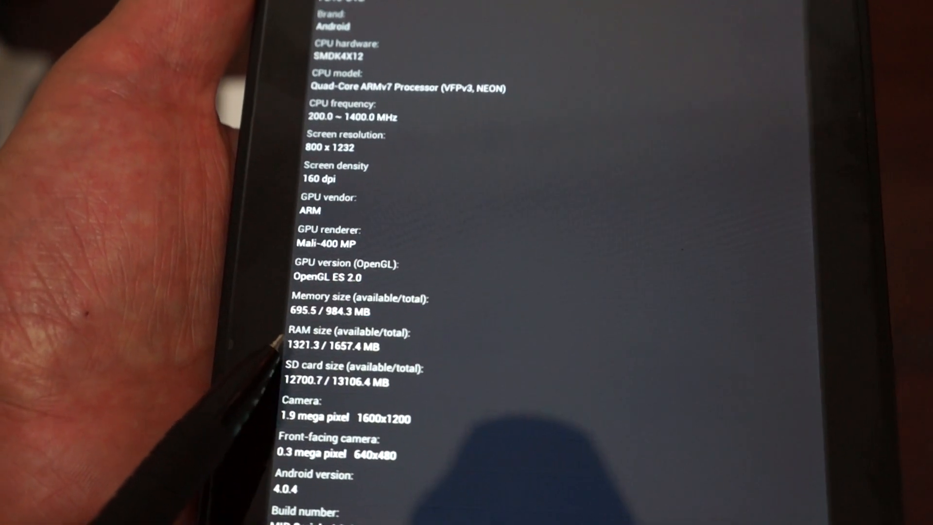
scroll(down, 3)
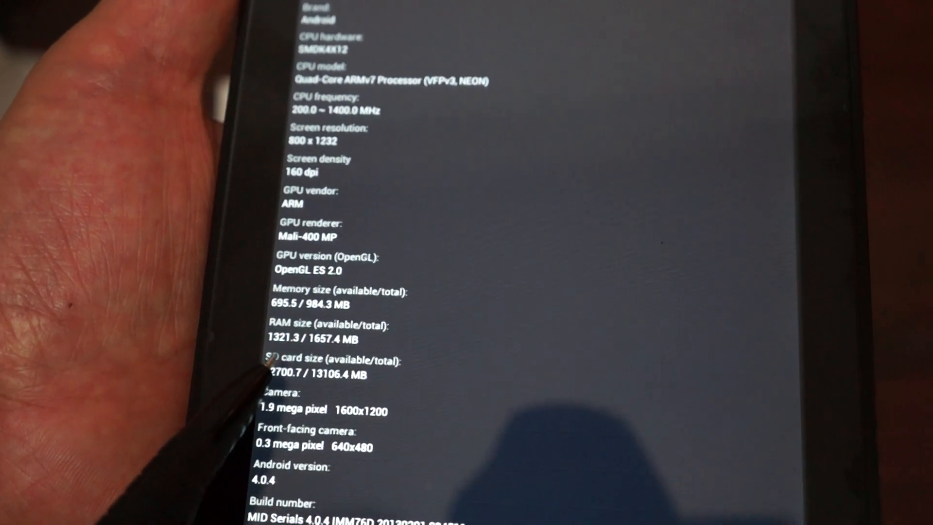
scroll(down, 3)
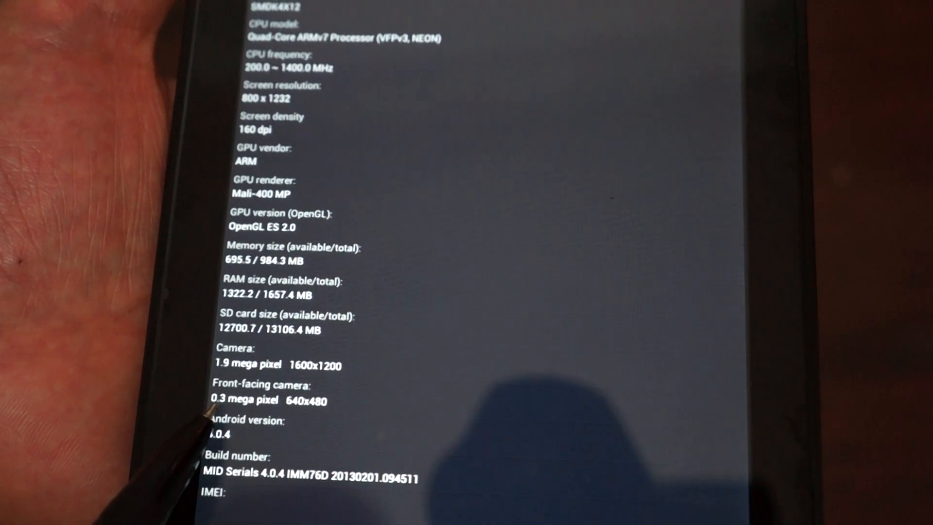
scroll(down, 3)
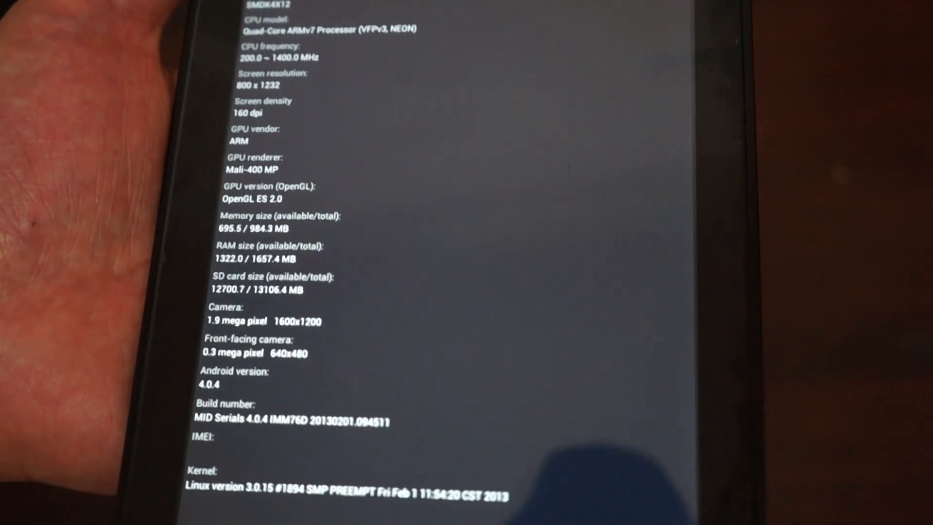
scroll(down, 3)
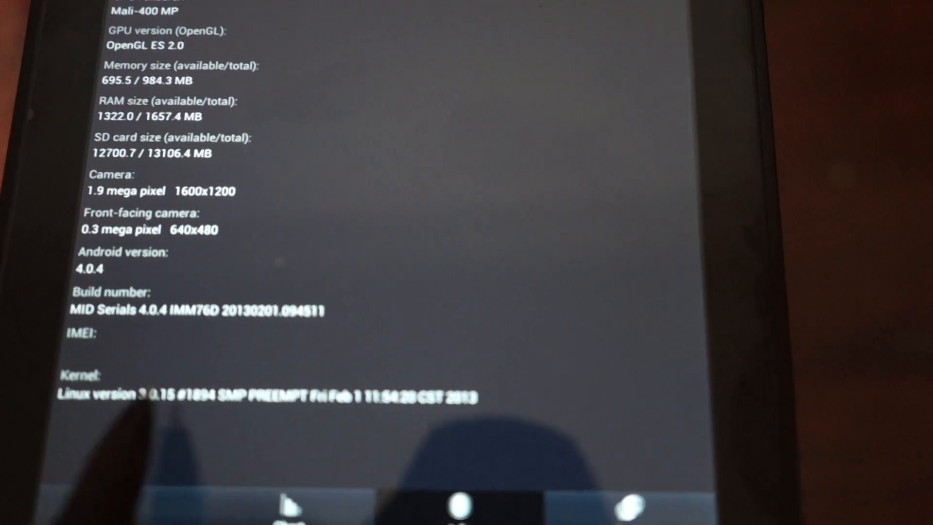